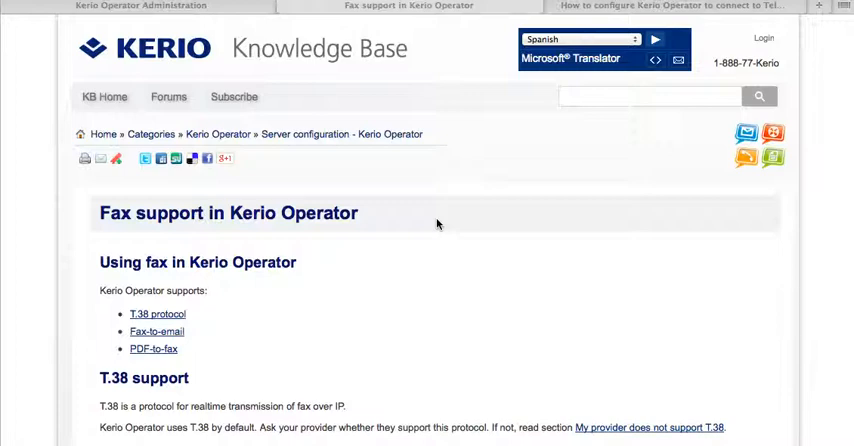
mouse_move(207, 325)
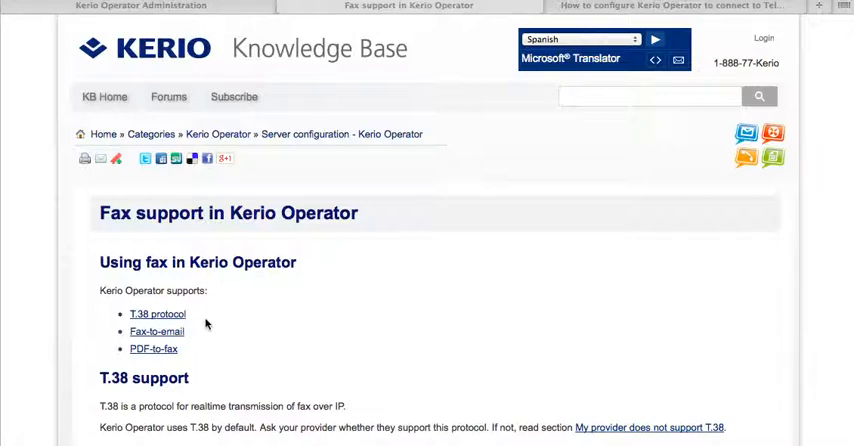
mouse_move(207, 318)
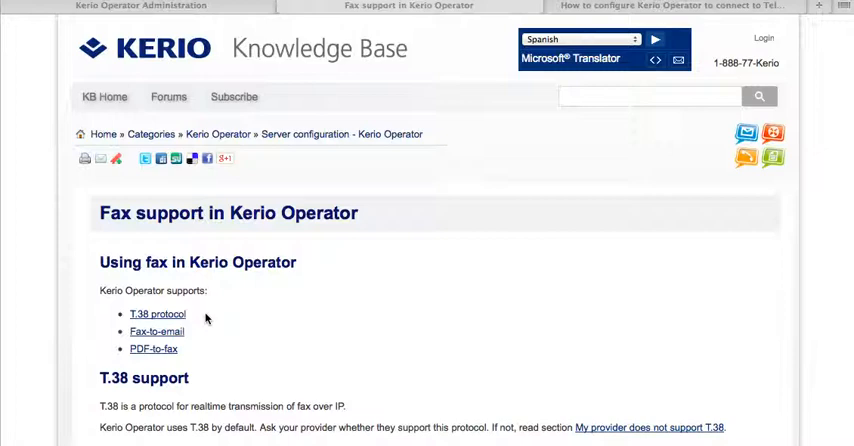
mouse_move(297, 205)
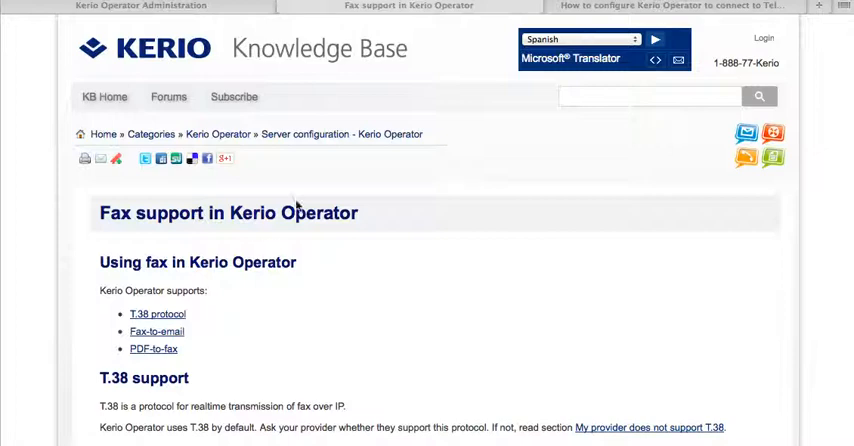
mouse_move(461, 209)
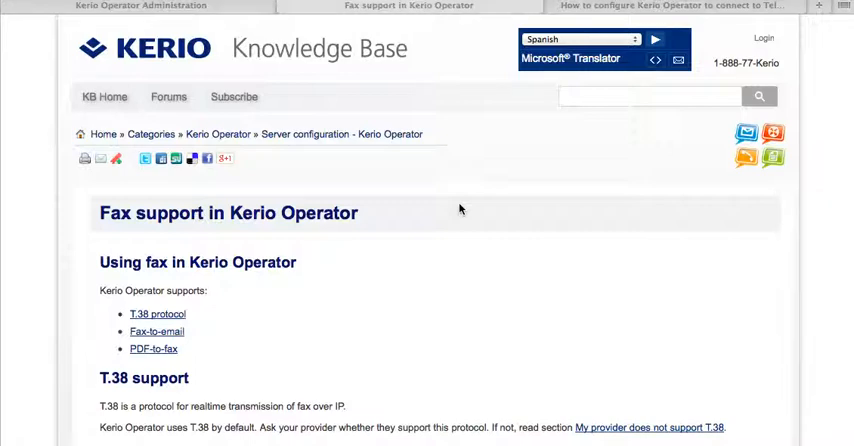
mouse_move(393, 22)
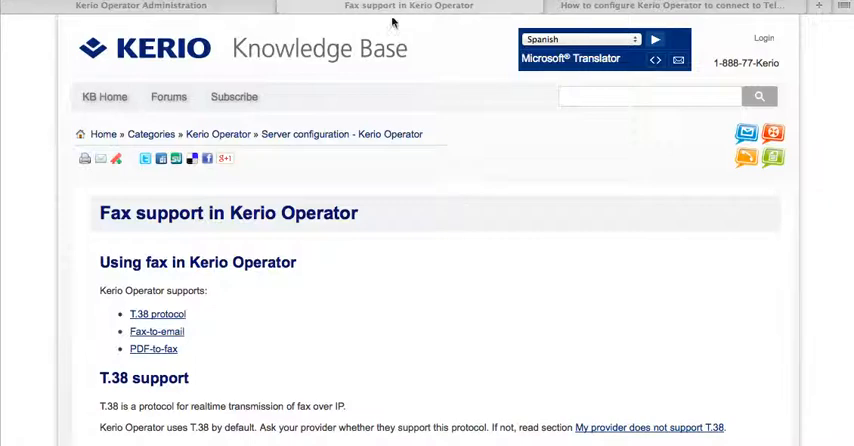
Log into the Kerio Operator administration and view the empty Call Routing section
left_click(139, 7)
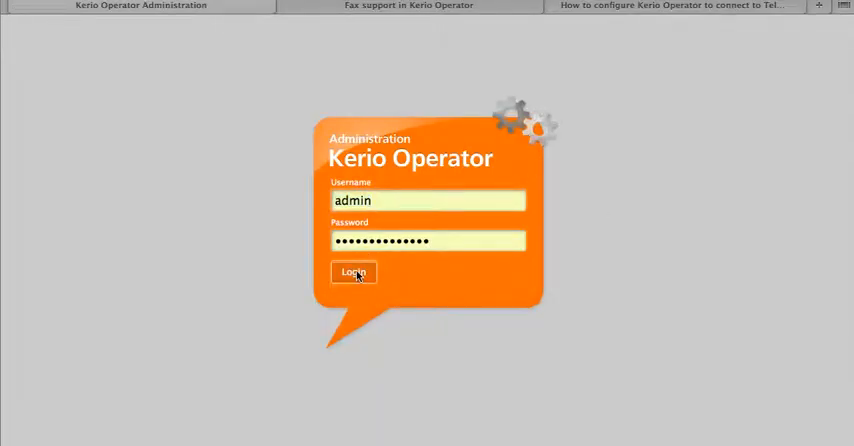
left_click(353, 272)
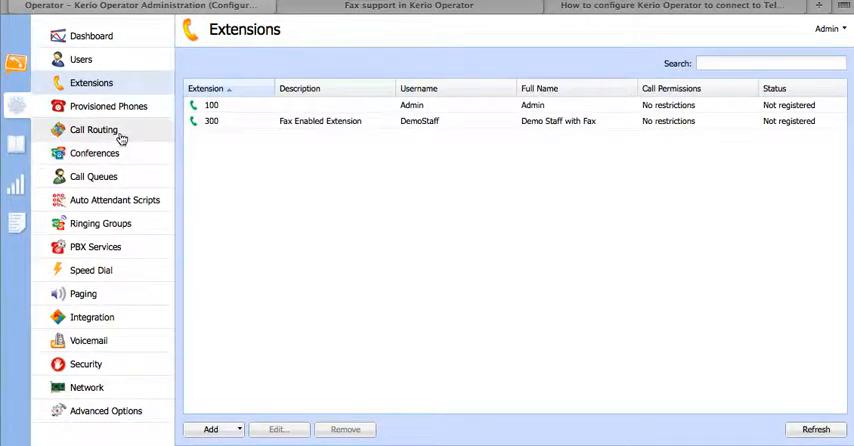
left_click(93, 130)
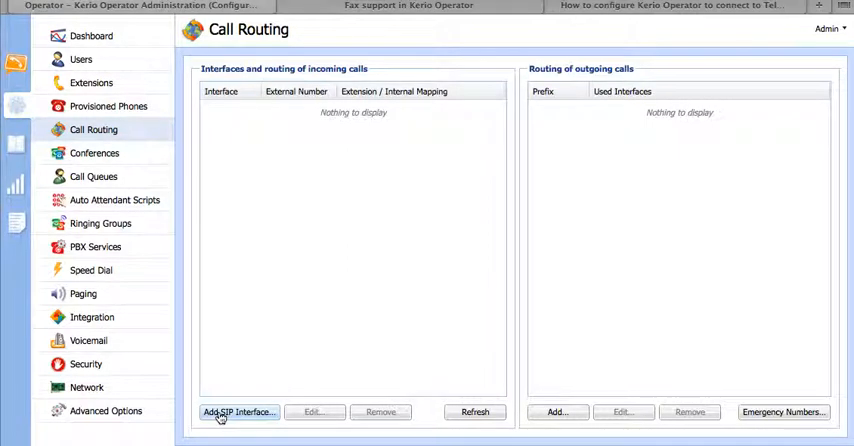
left_click(238, 412)
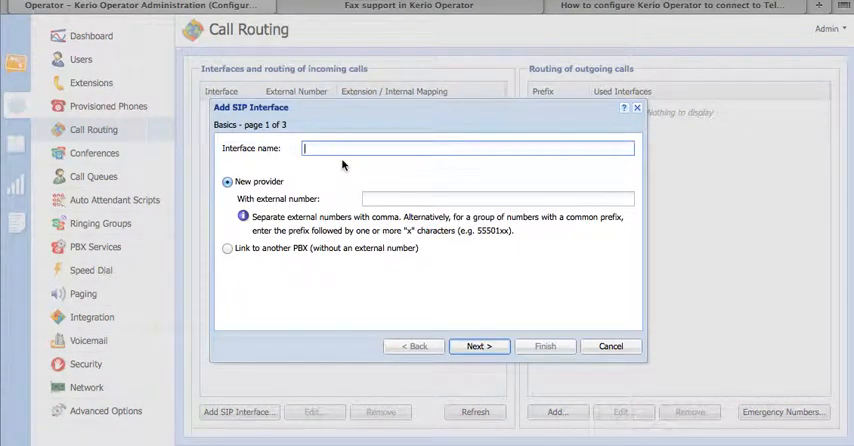
type("Tele")
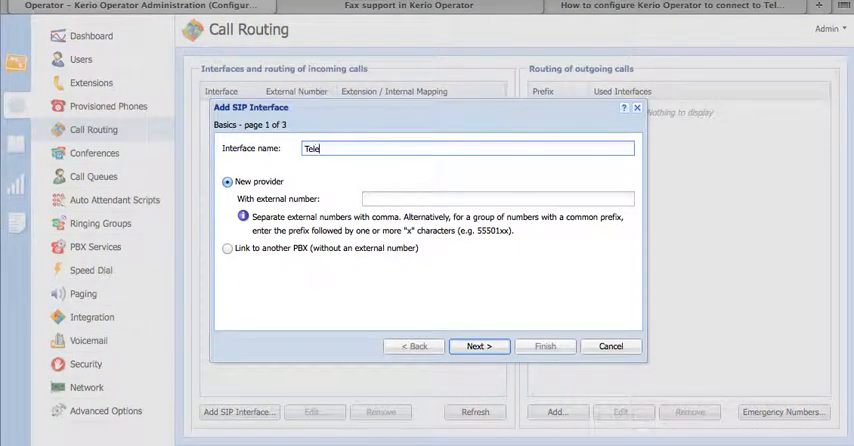
type("phonicWest")
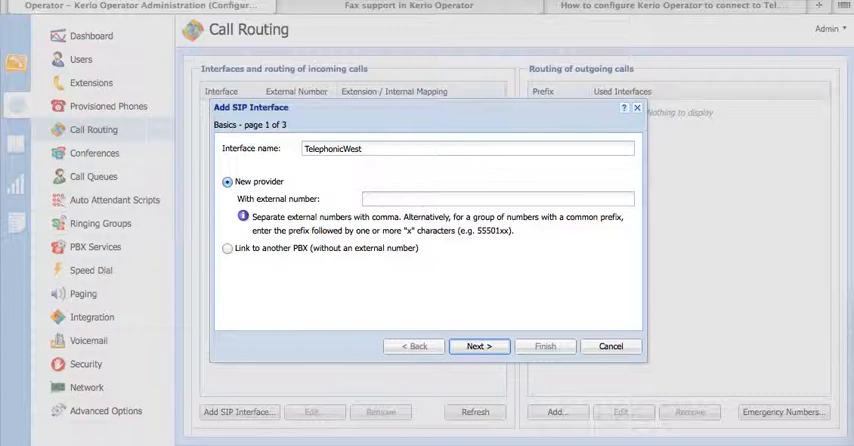
type("+15552225151")
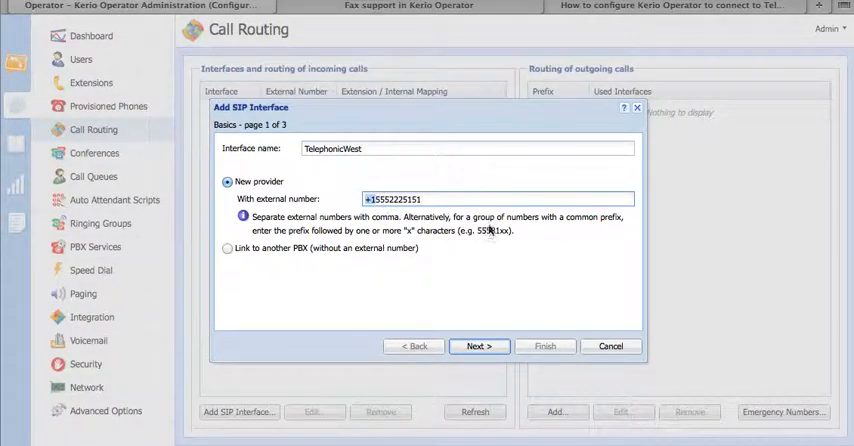
left_click(478, 346)
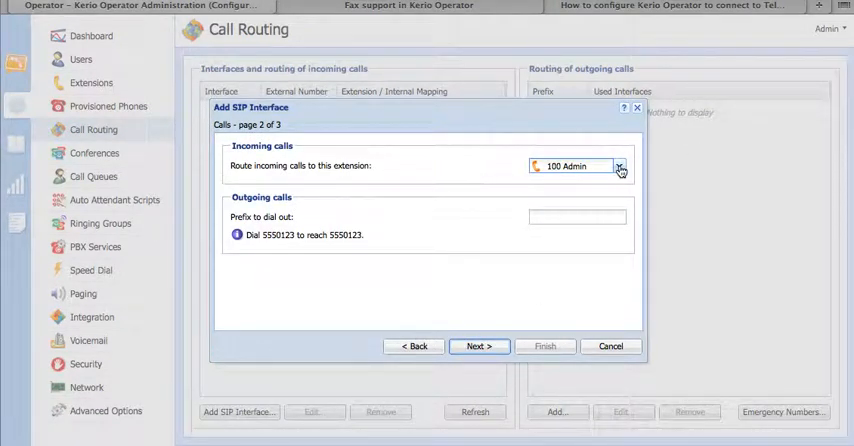
left_click(619, 166)
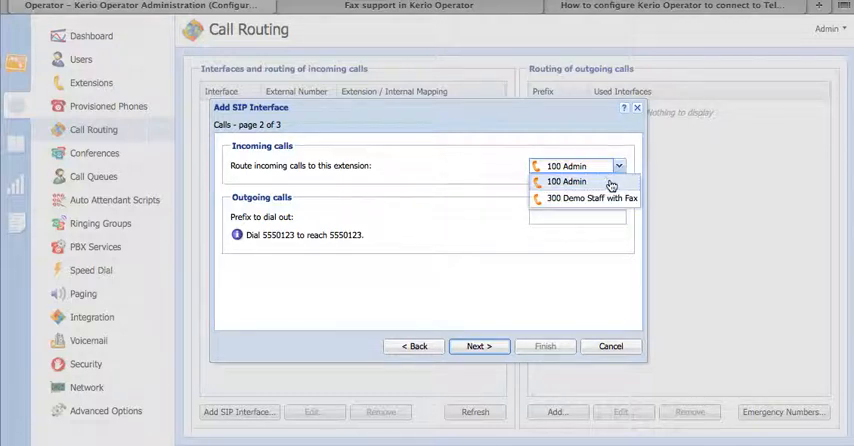
left_click(590, 198)
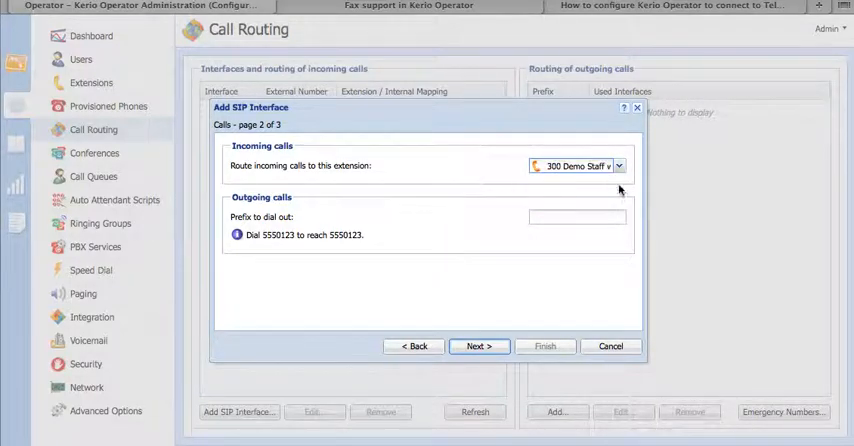
mouse_move(577, 191)
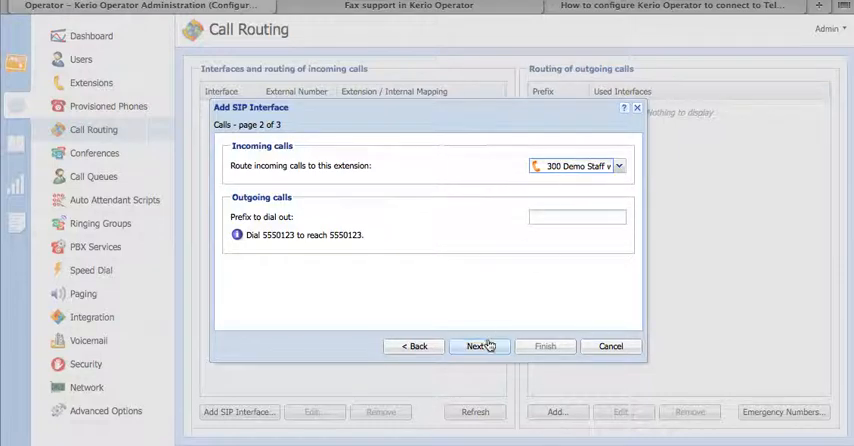
mouse_move(484, 351)
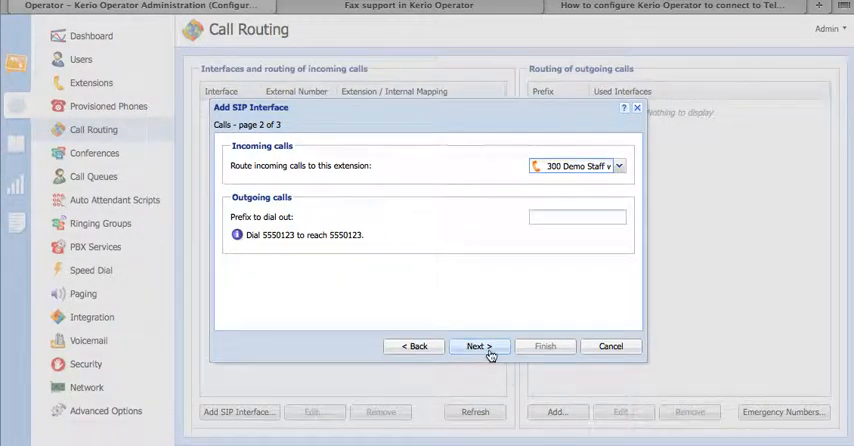
Set registrar kerio.cloudpbx.ca with separate proxy sbc1.van1.k3.prod.cloudpbx.ca
left_click(478, 346)
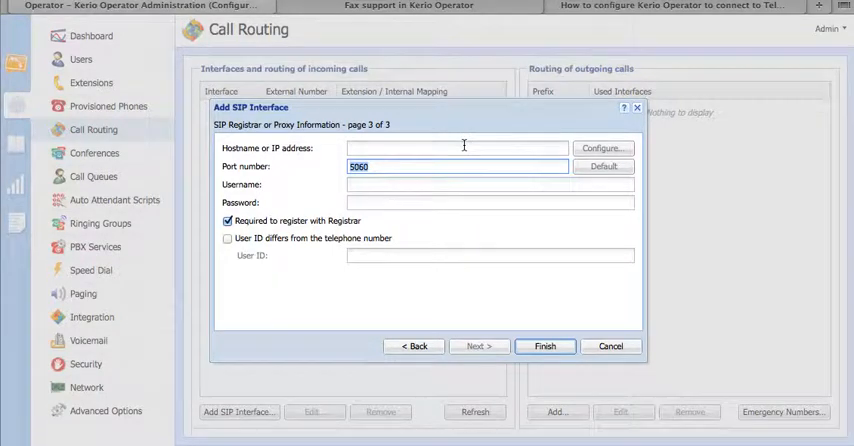
left_click(458, 147)
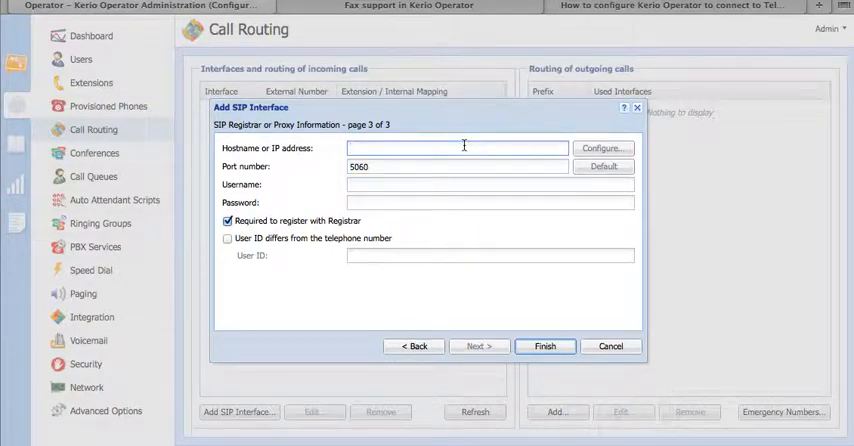
type("kei")
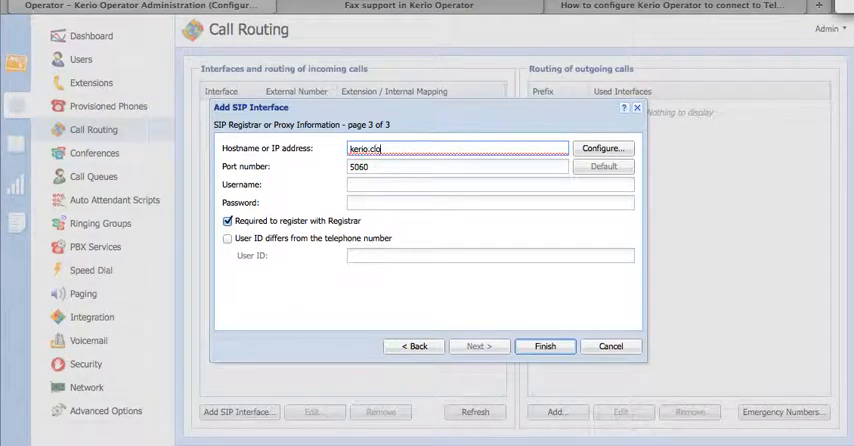
type("udpbx.ca")
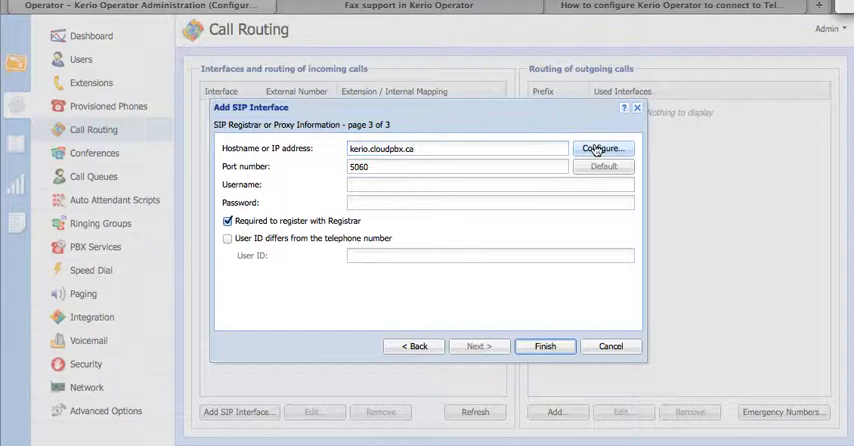
left_click(602, 148)
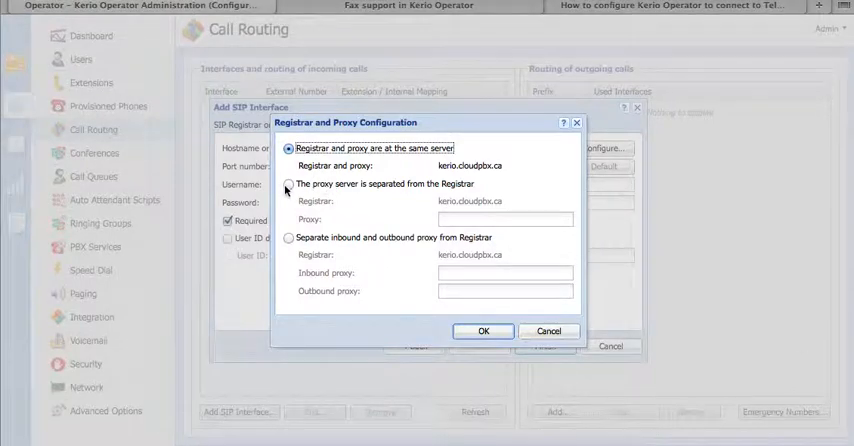
left_click(289, 184)
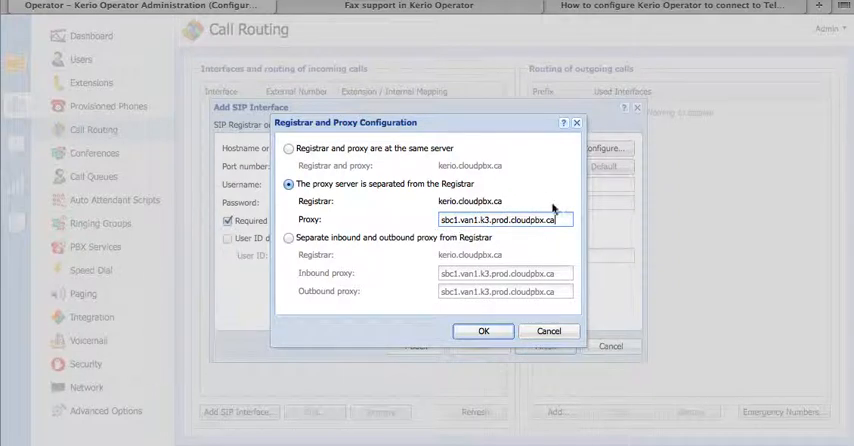
left_click(483, 331)
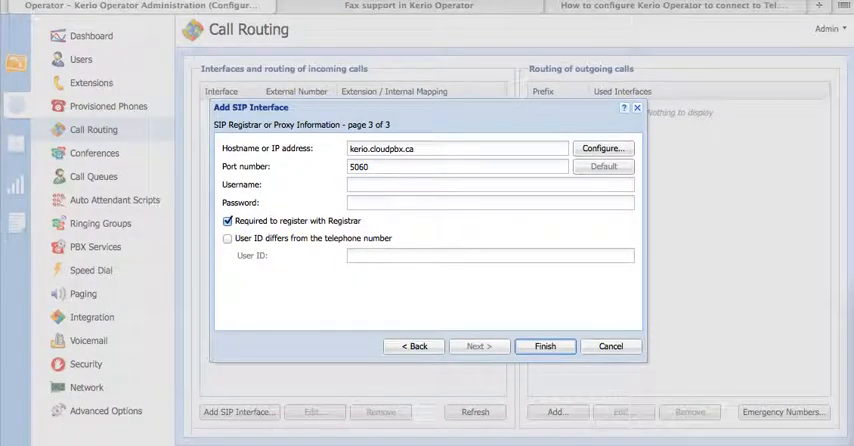
Enter username and separate User ID KerioOpDemo01, then finish creating the TelephonicWest trunk
type("KerioOpDemo01")
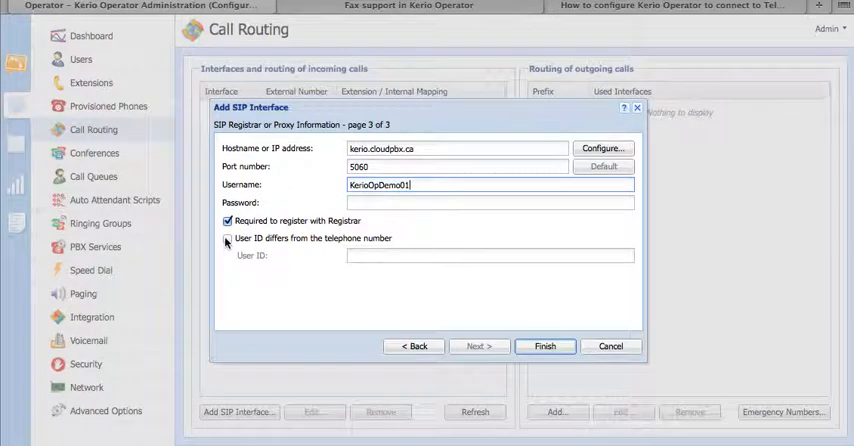
left_click(227, 238)
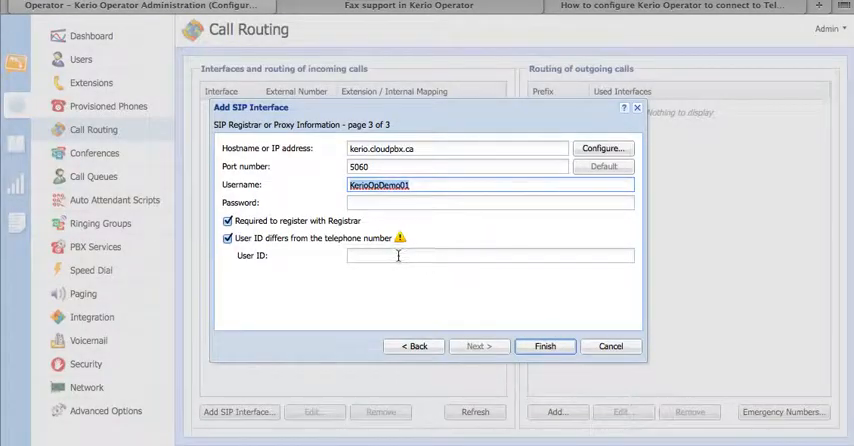
type("KerioOpDemo01")
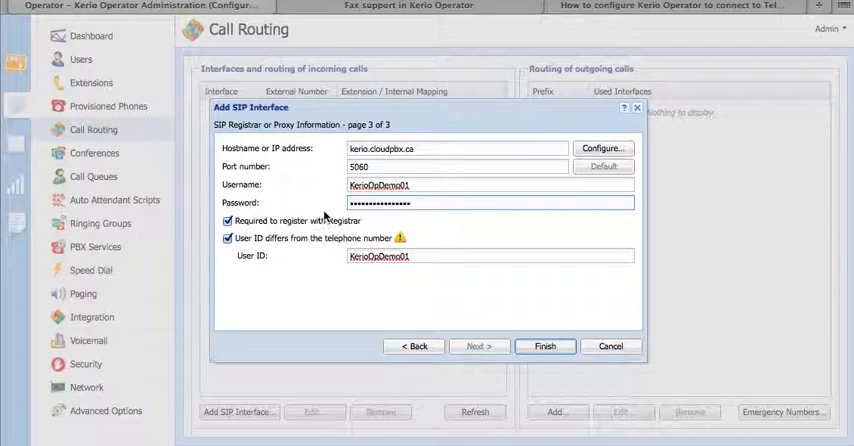
mouse_move(556, 320)
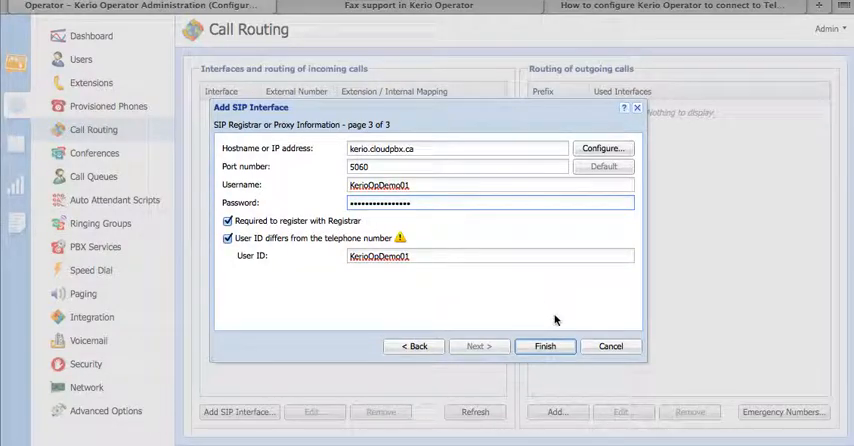
left_click(544, 345)
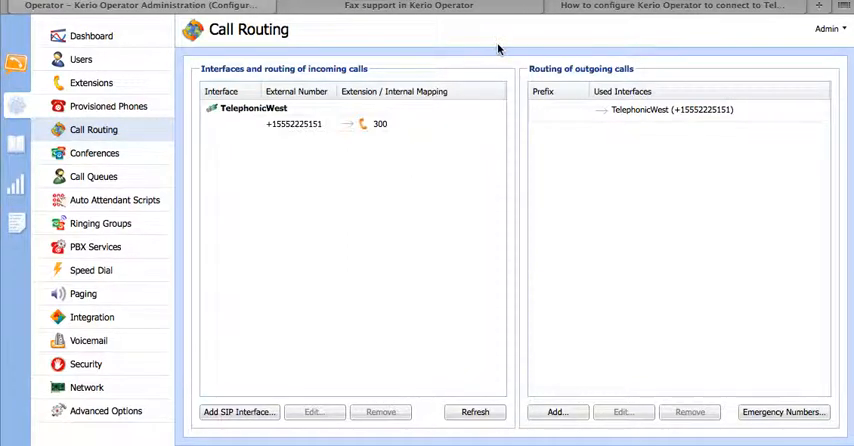
left_click(253, 108)
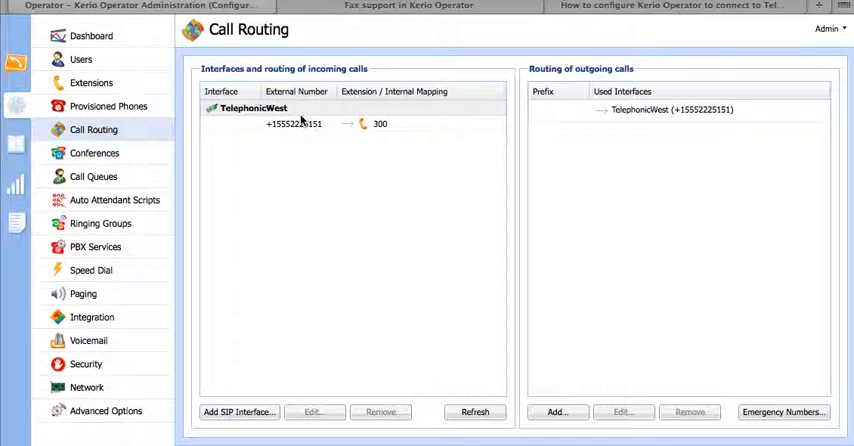
left_click(295, 123)
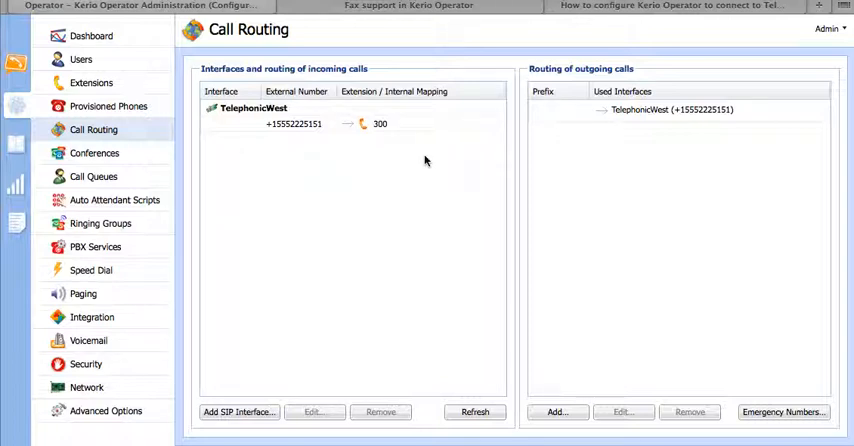
left_click(300, 124)
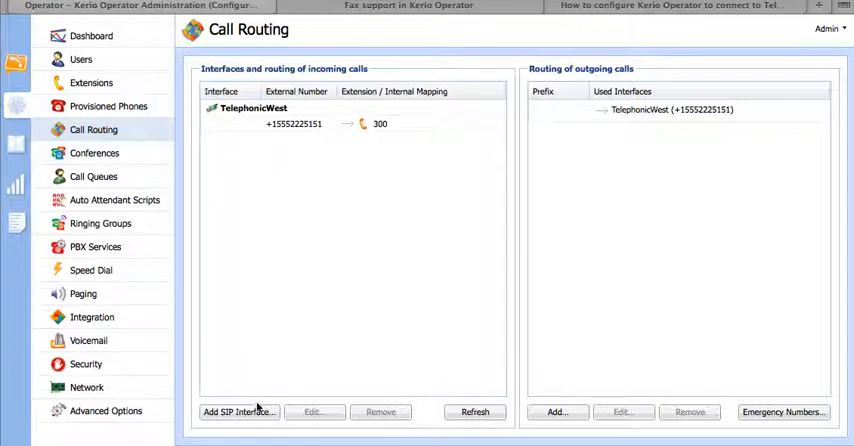
left_click(238, 411)
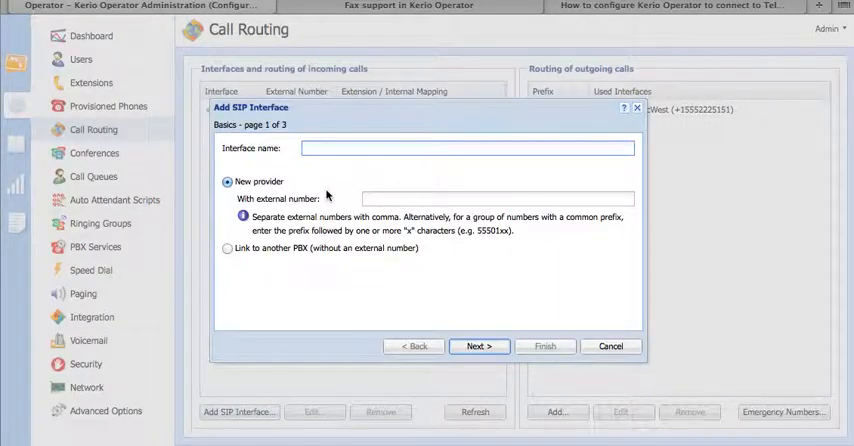
type("TelephonicEast")
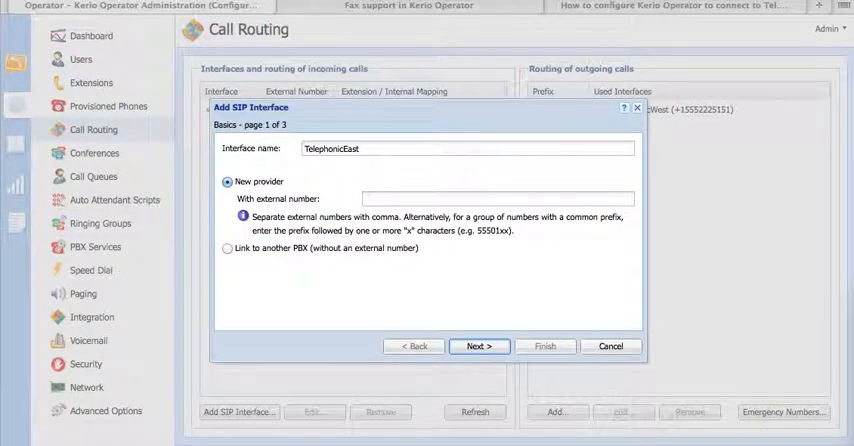
left_click(497, 198)
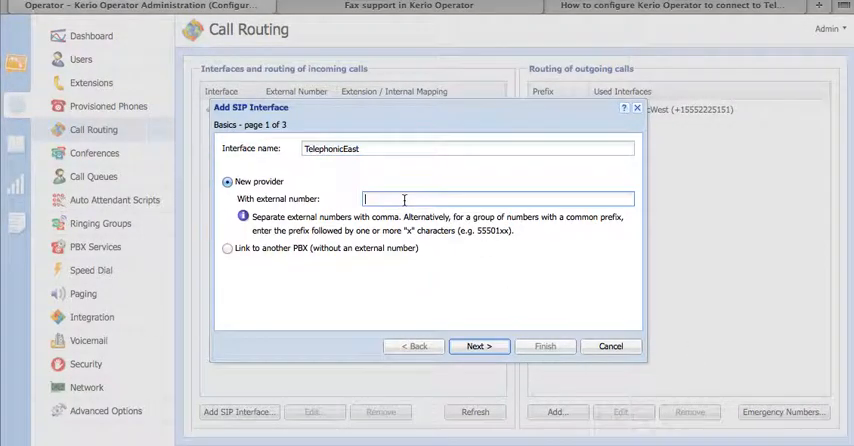
type("+15552225151")
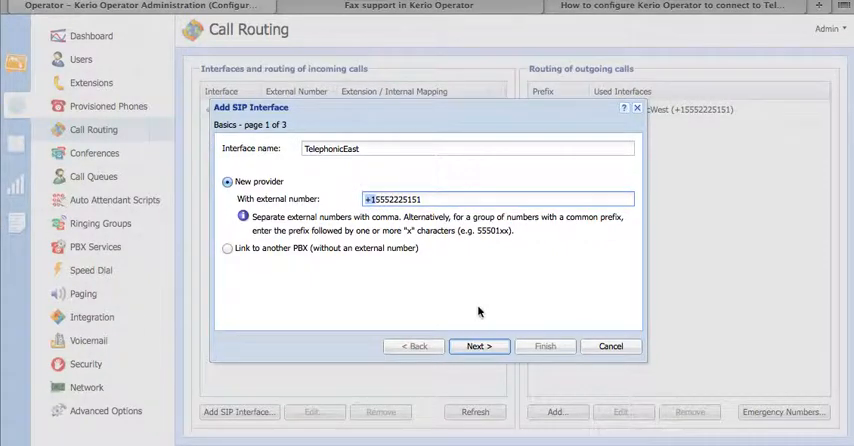
left_click(478, 346)
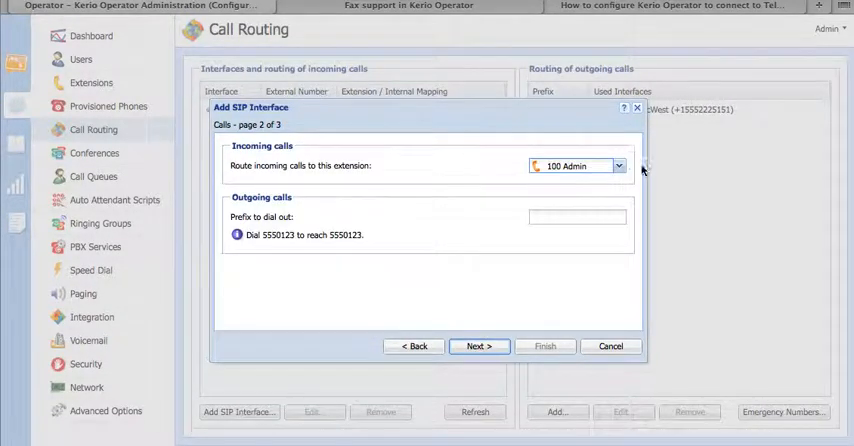
left_click(617, 166)
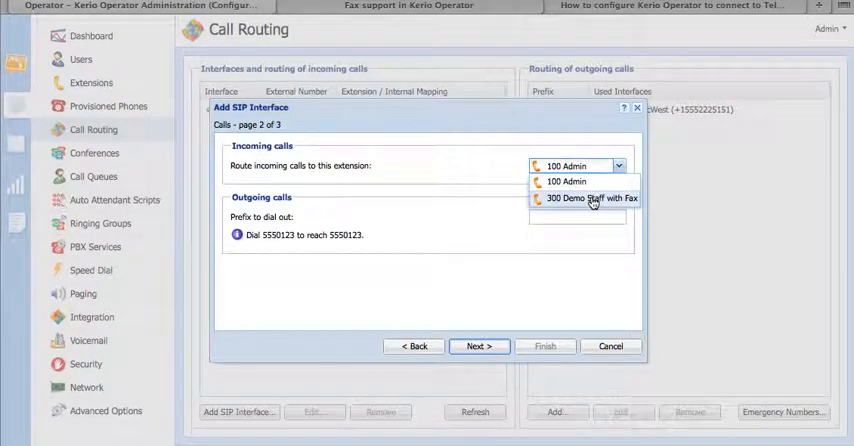
left_click(590, 197)
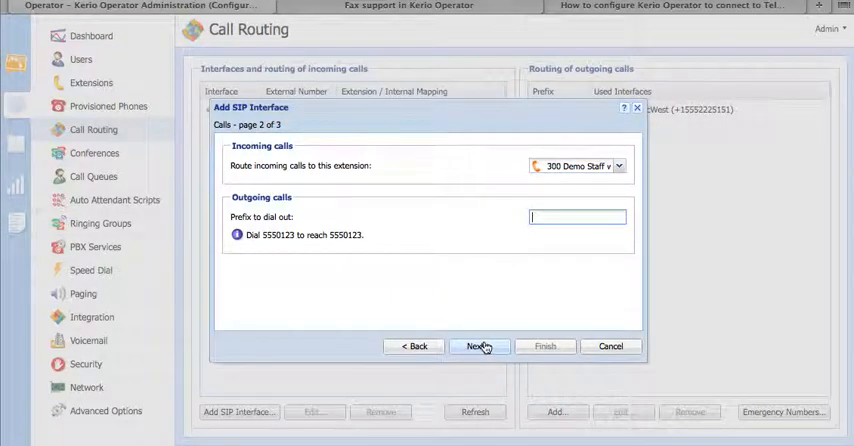
Set registrar kerio.cloudpbx.ca with a proxy server separate from the registrar
left_click(477, 345)
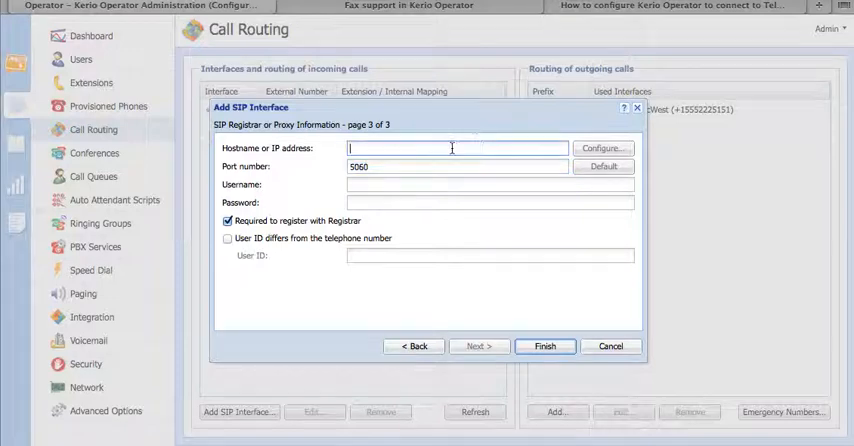
type("kerio.")
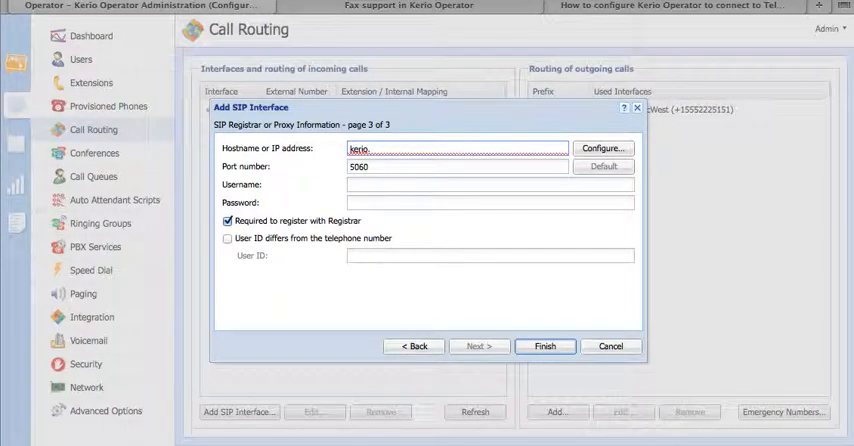
type("kerio.cloudpbx.ca")
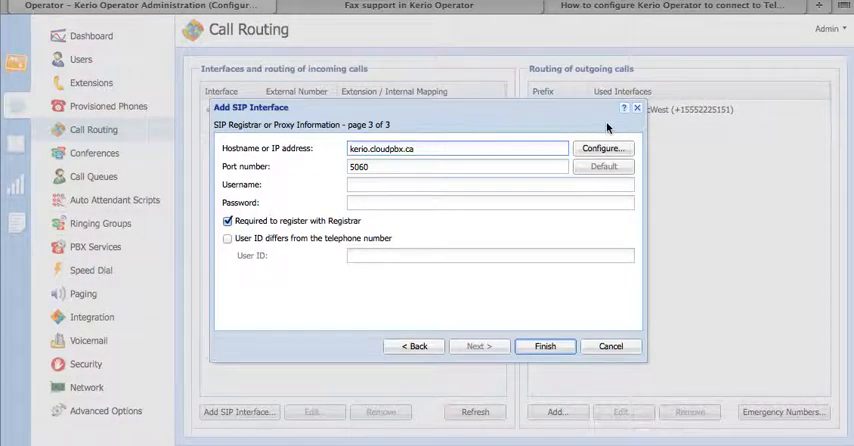
left_click(602, 148)
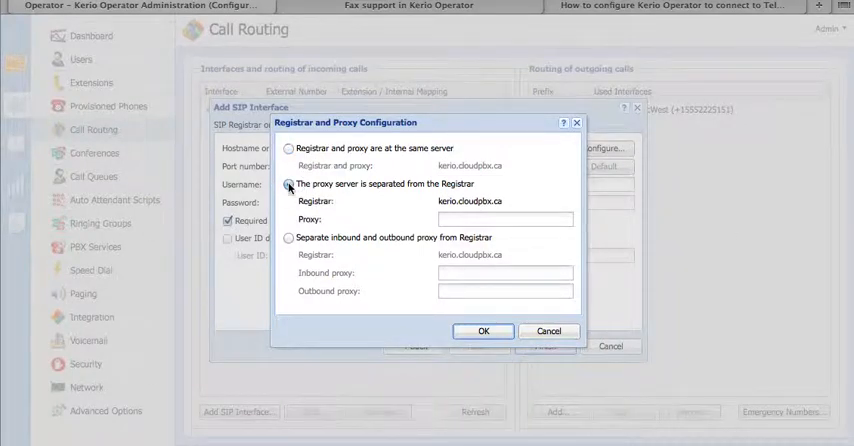
left_click(289, 184)
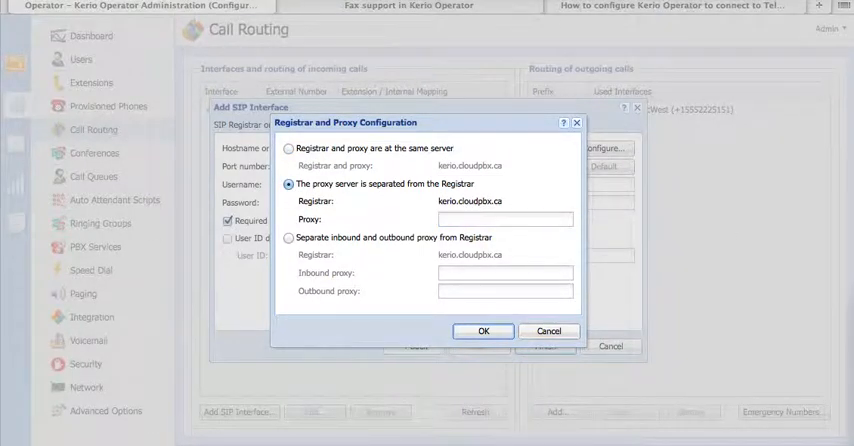
mouse_move(504, 247)
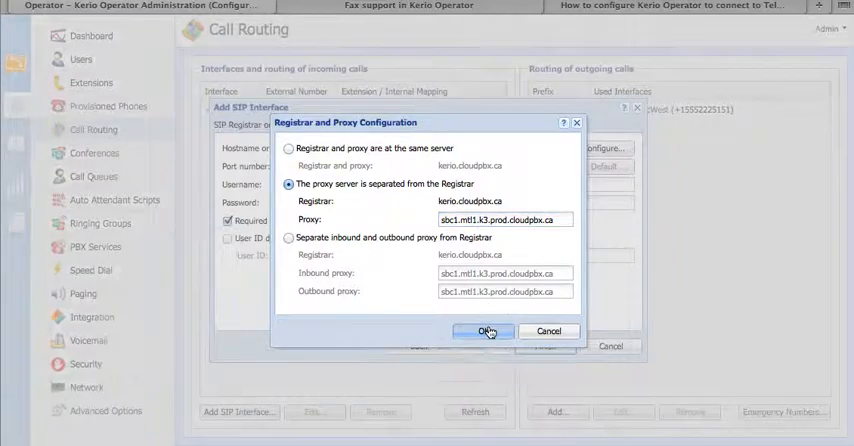
left_click(484, 331)
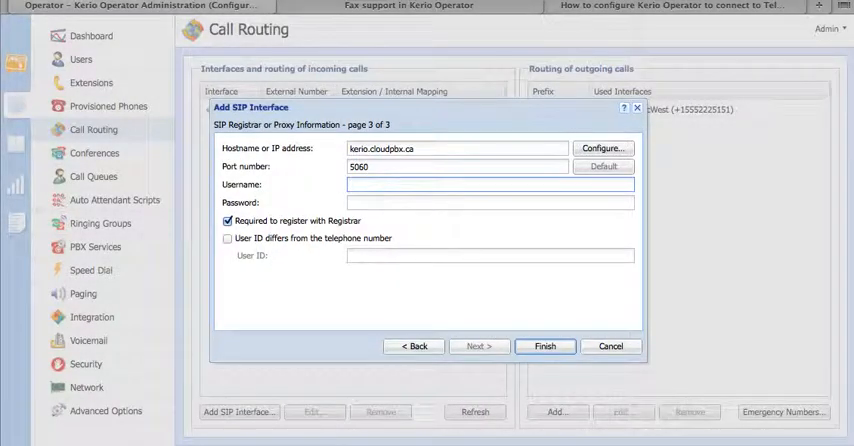
Enter username and User ID KerioOpDemo01, finish the trunk, and go to Extensions
left_click(456, 185)
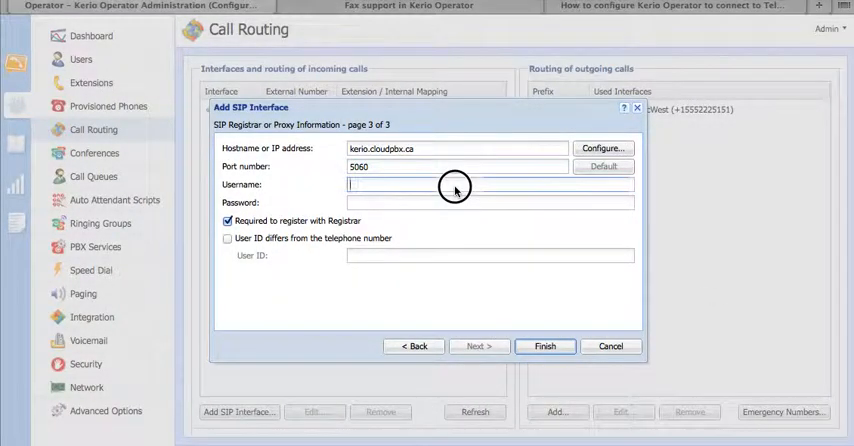
type("KerioOpDemo01")
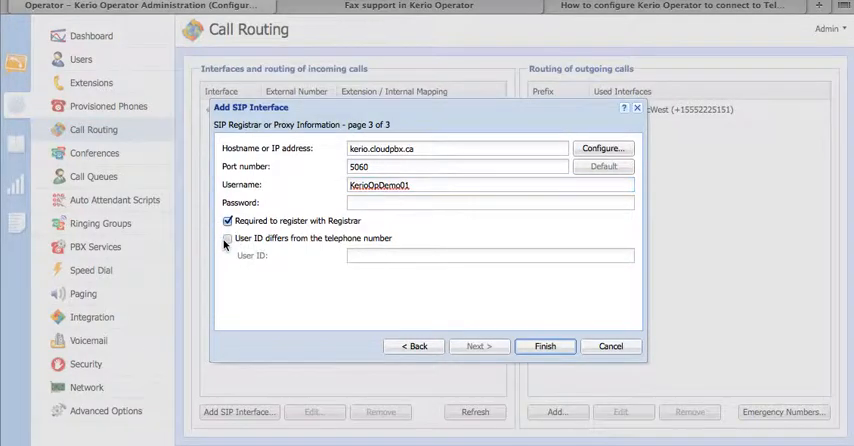
left_click(227, 238)
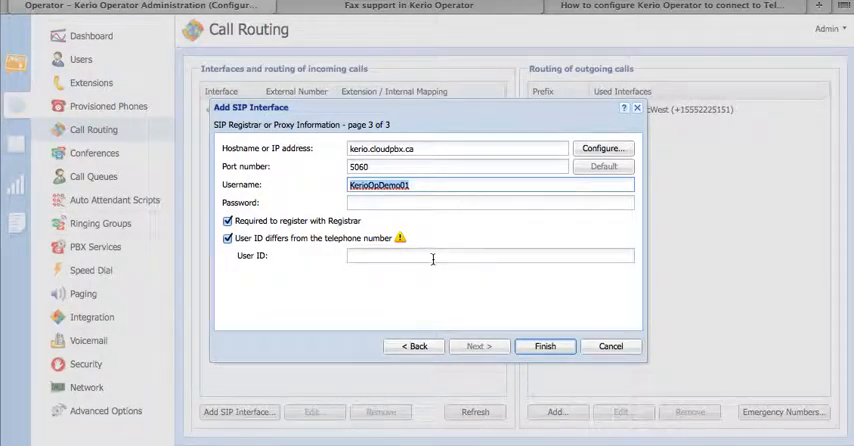
type("KerioOpDemo01")
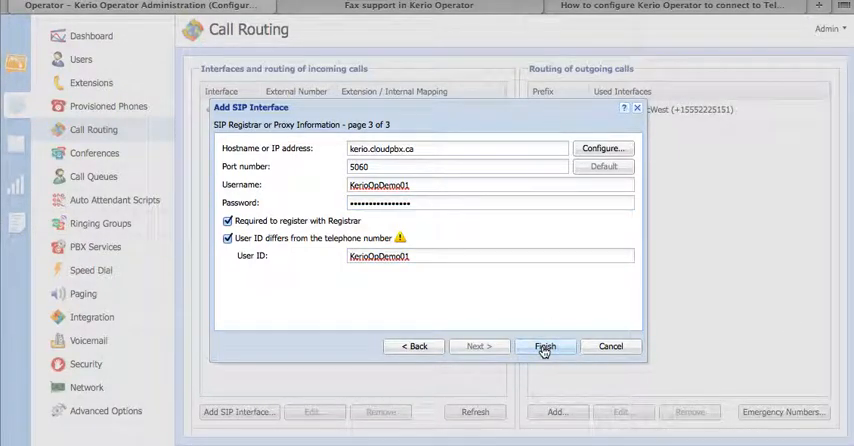
left_click(545, 346)
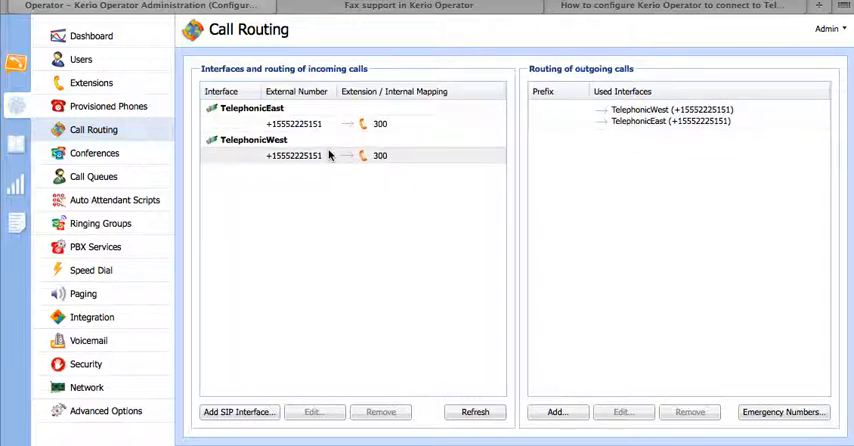
left_click(252, 108)
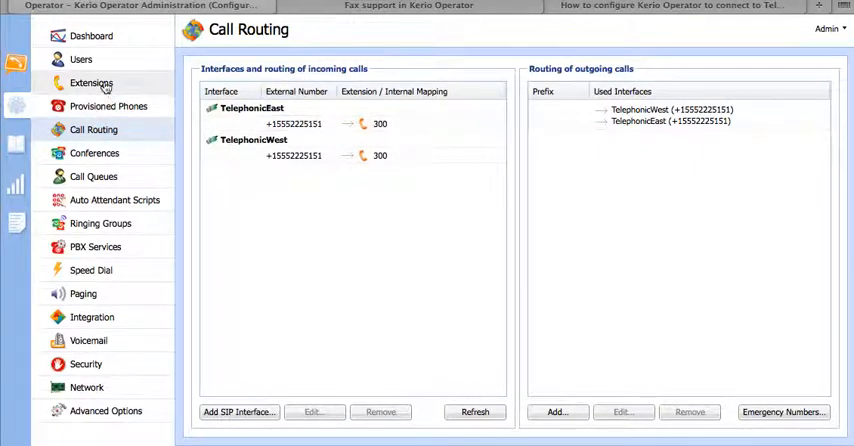
left_click(91, 82)
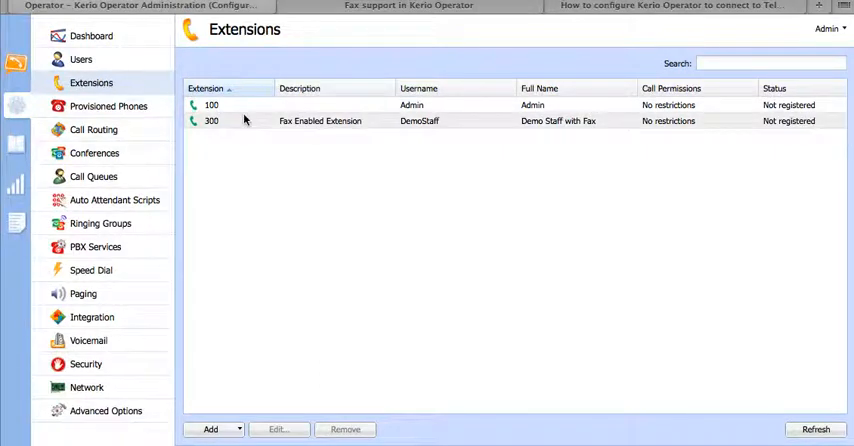
Make extension 300 email incoming faxes, answering, detecting CNG and waiting 3.5 seconds
left_click(300, 121)
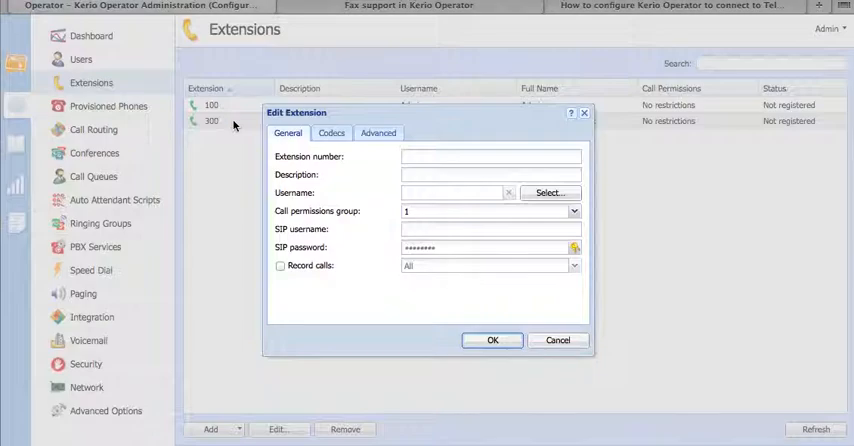
left_click(378, 132)
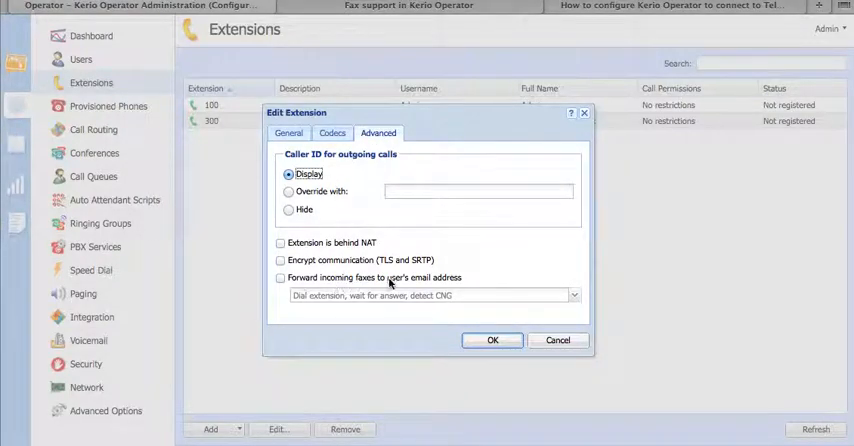
left_click(281, 278)
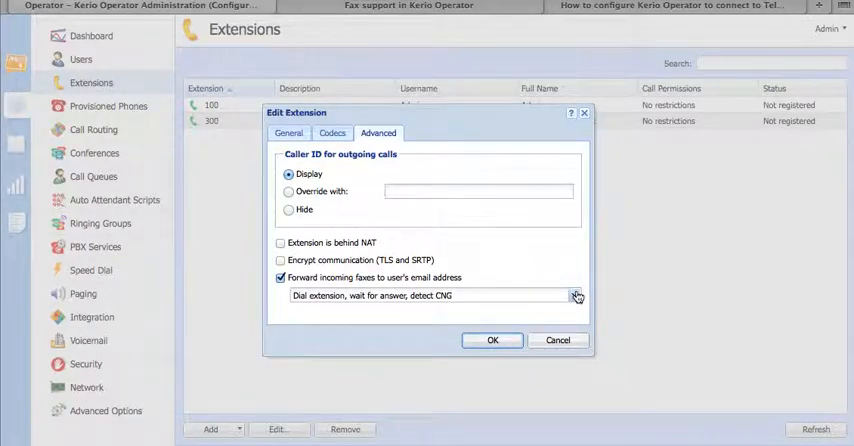
left_click(577, 295)
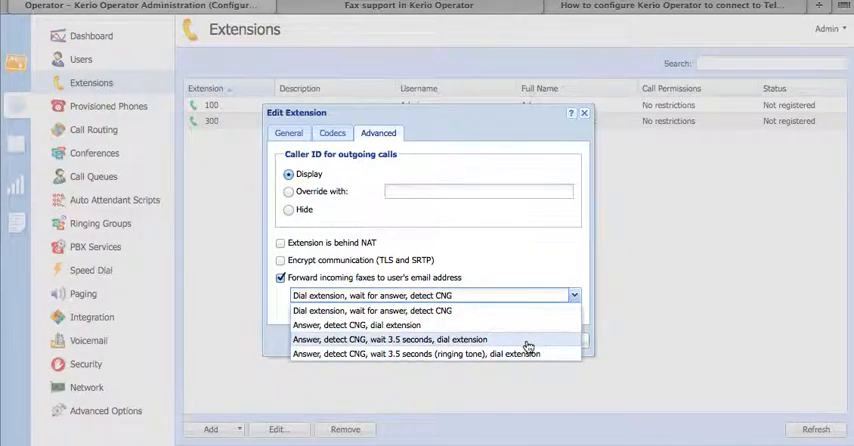
left_click(430, 339)
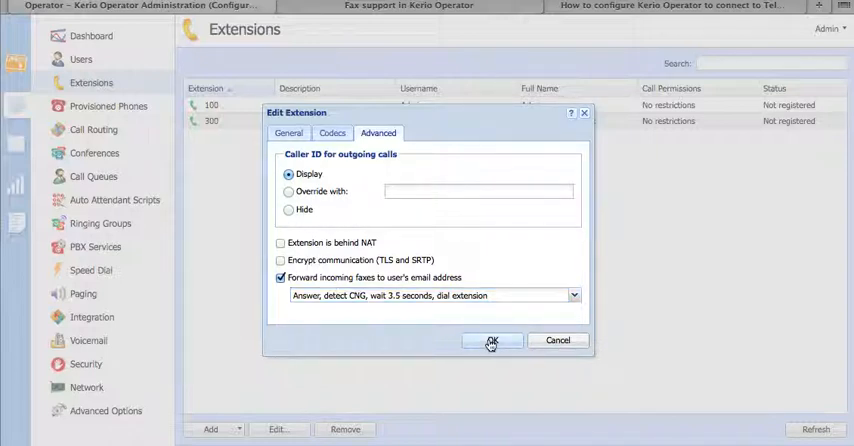
left_click(491, 340)
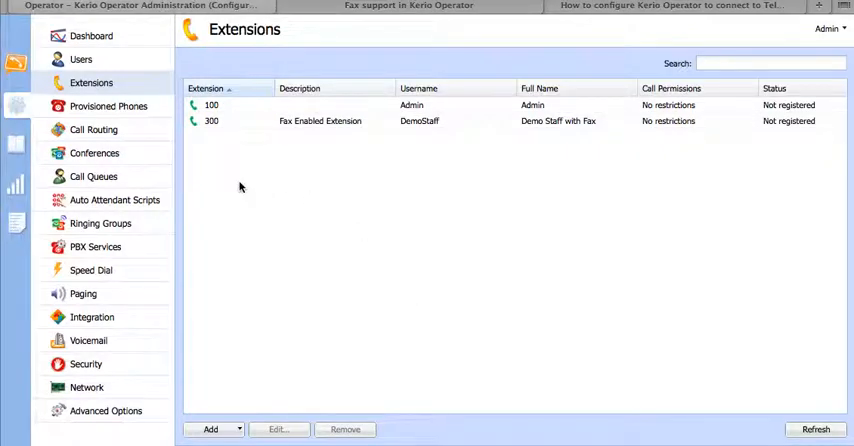
left_click(95, 247)
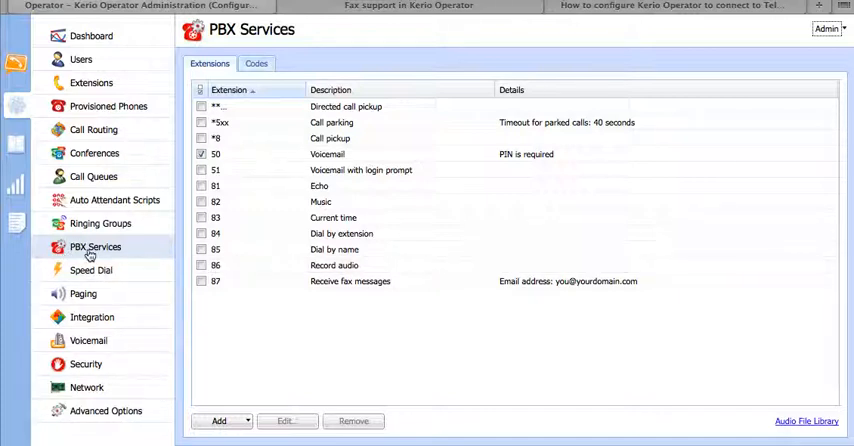
Edit PBX service 87 Receive fax messages and tick Service is enabled
left_click(350, 281)
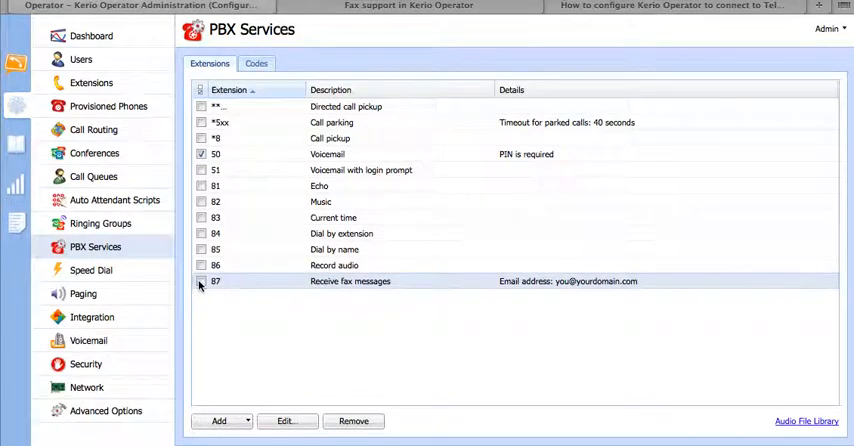
left_click(201, 281)
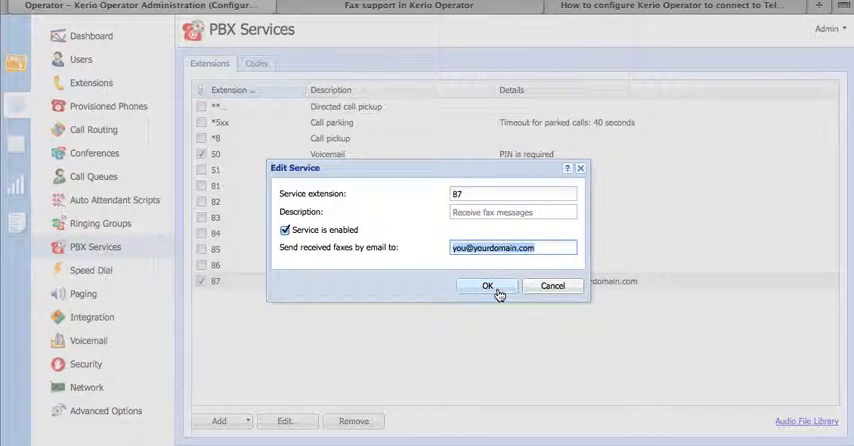
left_click(487, 285)
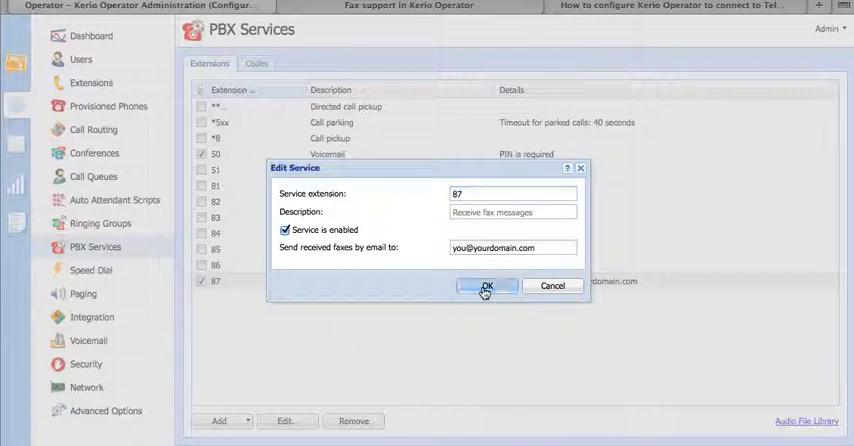
left_click(487, 286)
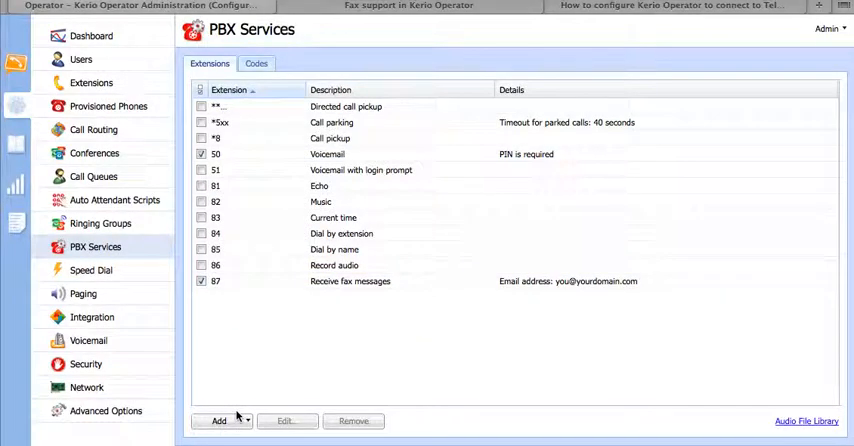